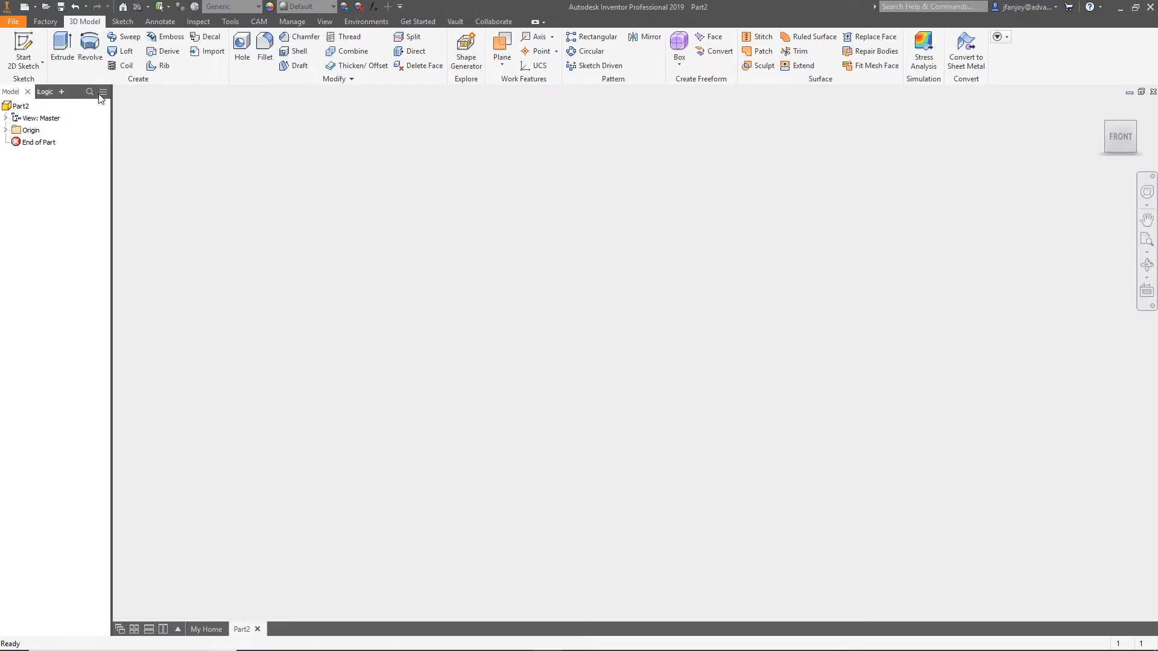
Sketch a stepped half-profile on the XZ plane beside a centerline, dimensioned 4.000 tall
{"action": "left_click", "coordinate": [23, 50]}
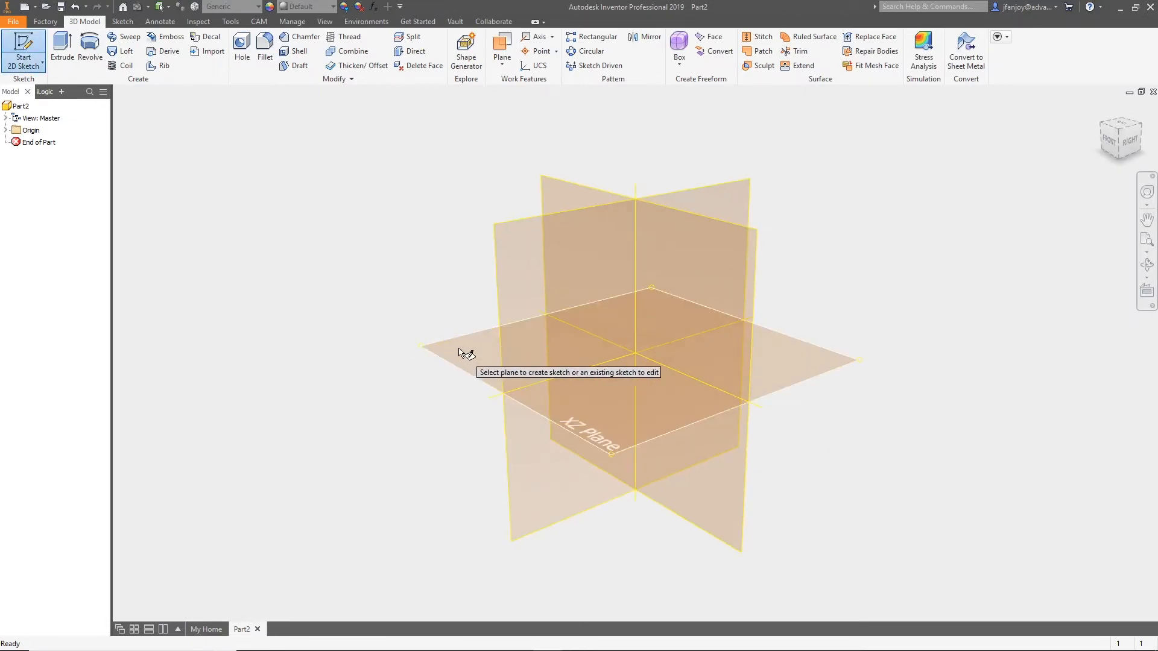
{"action": "left_click", "coordinate": [576, 414]}
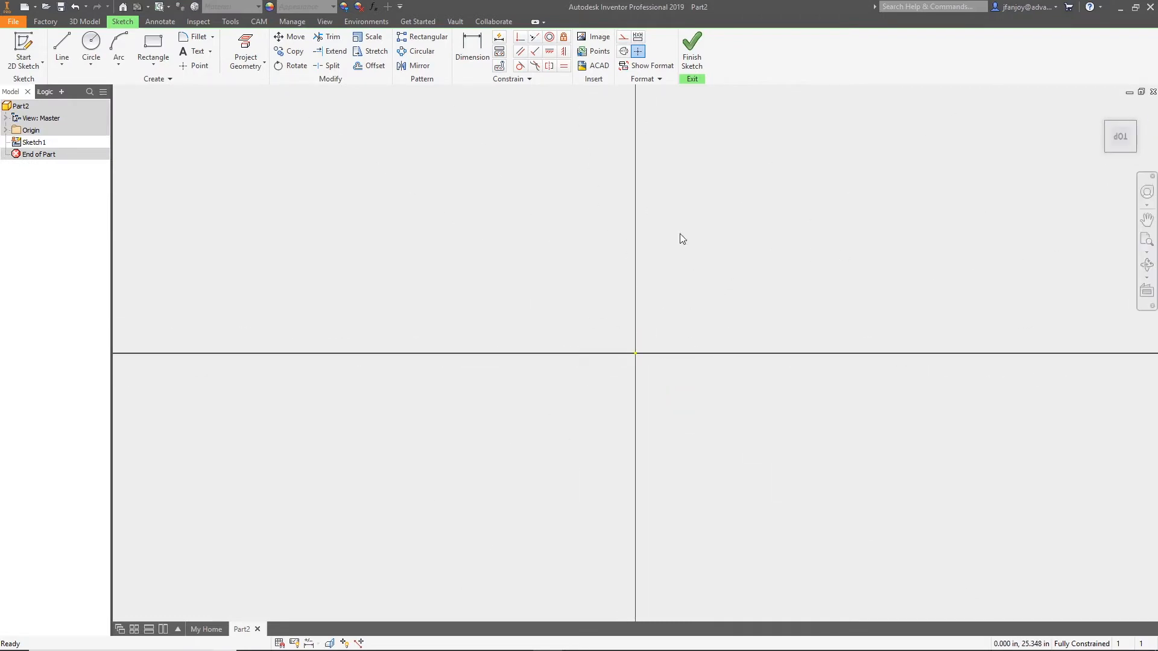
{"action": "left_click", "coordinate": [61, 46]}
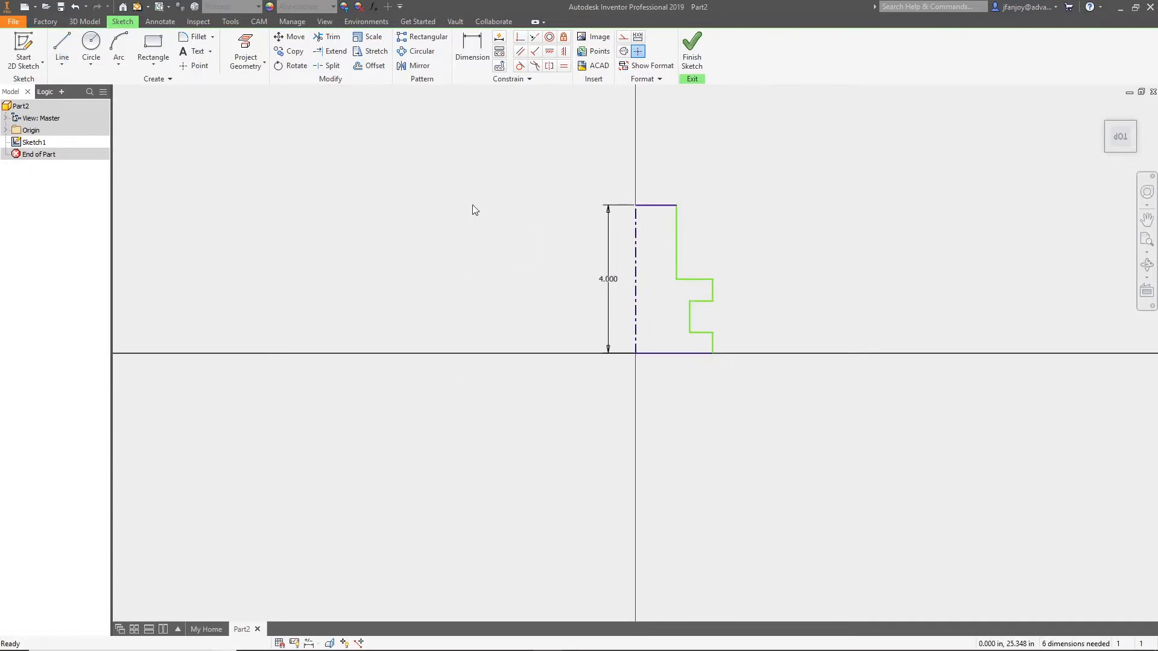
Round the profile corners with 0.125 fillets and dimension the shank diameter as .75
{"action": "left_click", "coordinate": [194, 36]}
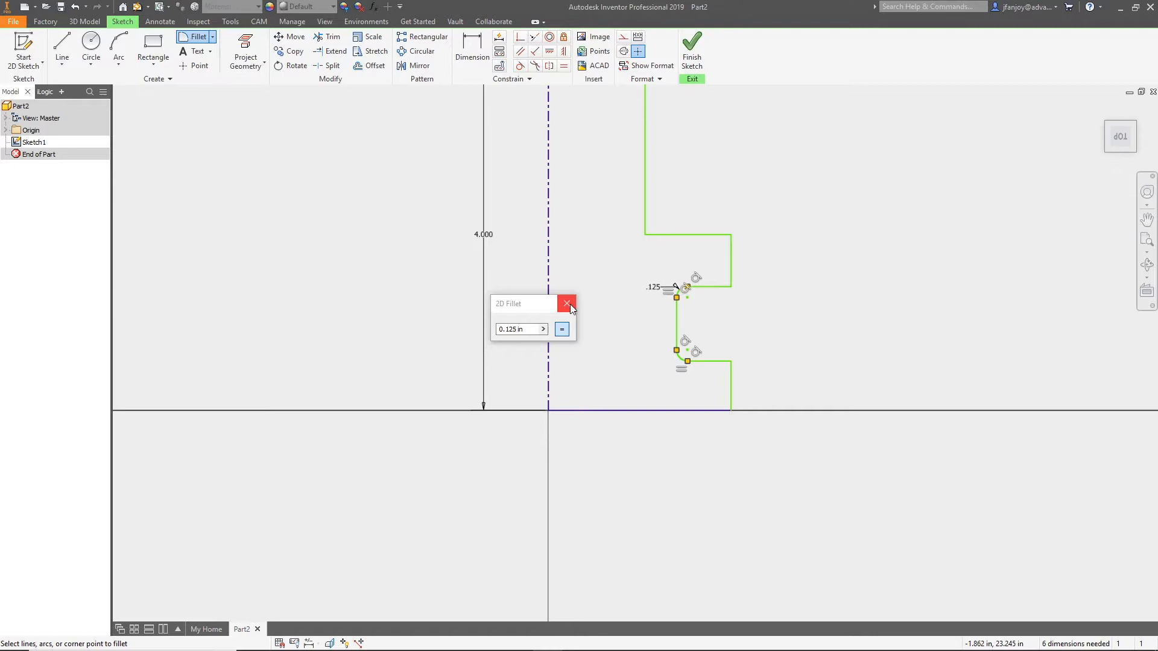
{"action": "left_click", "coordinate": [567, 303]}
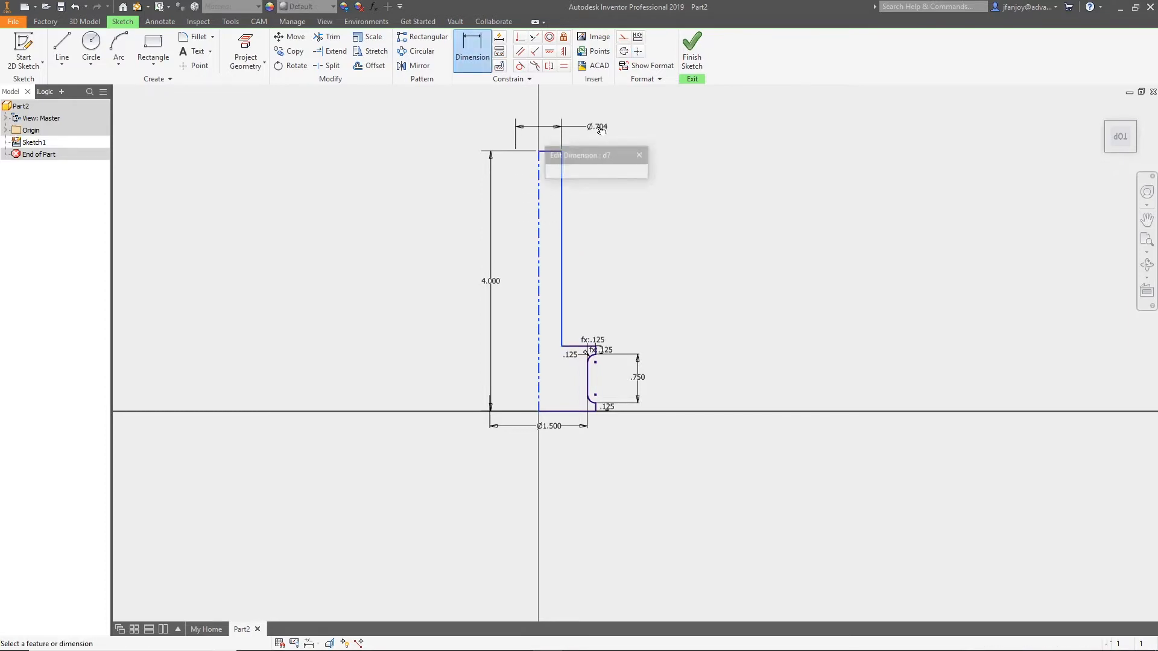
{"action": "type", "text": ".75"}
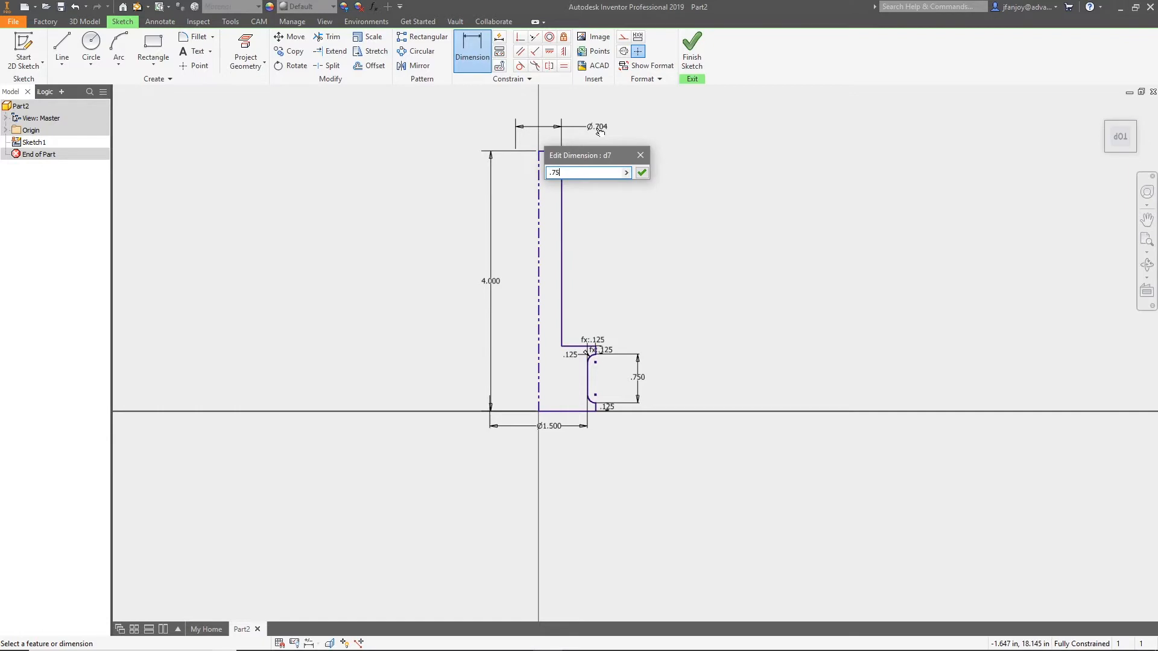
Confirm the .75 shank diameter and revolve the profile a full 360° into a solid
{"action": "left_click", "coordinate": [641, 172]}
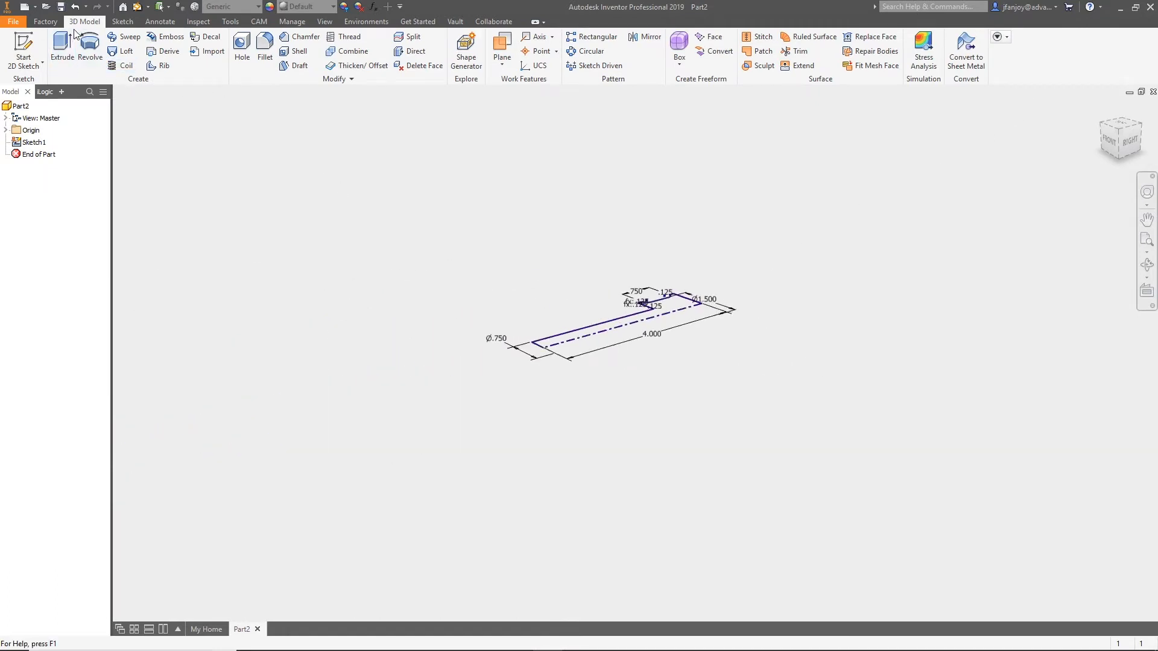
{"action": "left_click", "coordinate": [88, 44]}
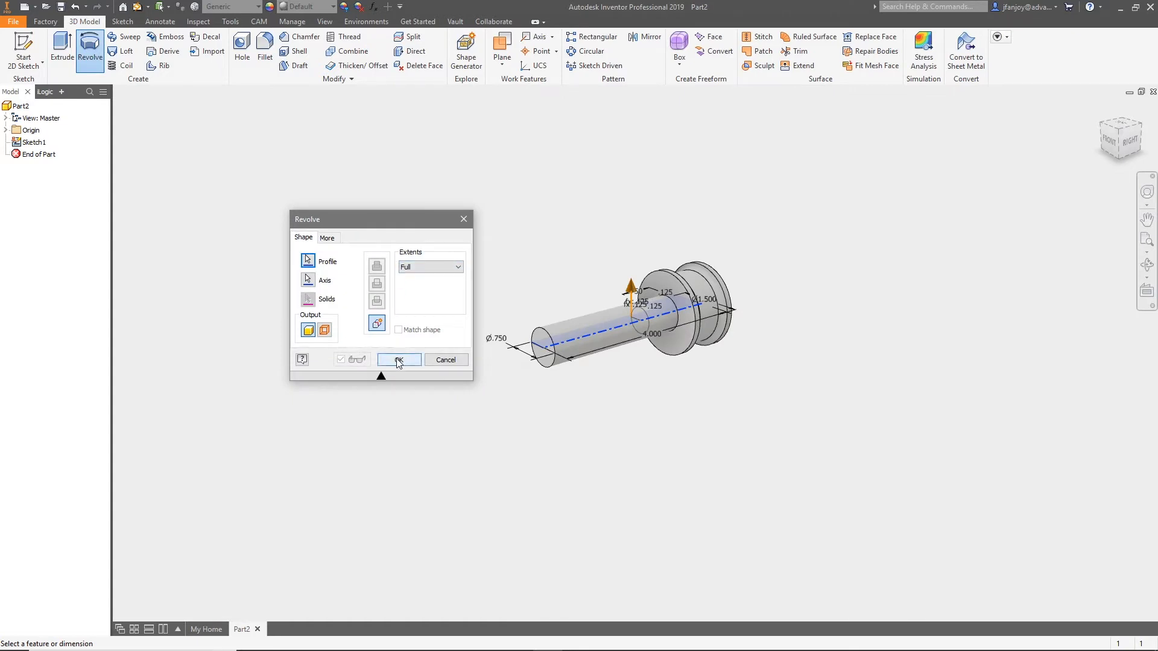
{"action": "left_click", "coordinate": [398, 359]}
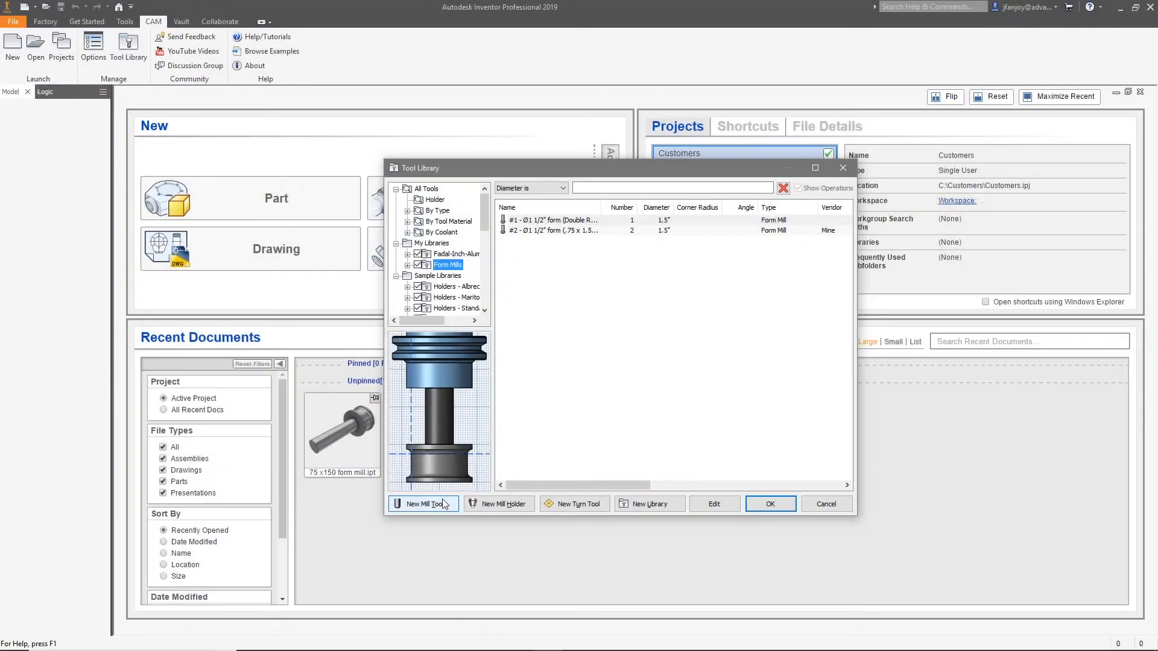
Create new mill tool #3 with cutter type Form Mill and units in inches
{"action": "left_click", "coordinate": [423, 503]}
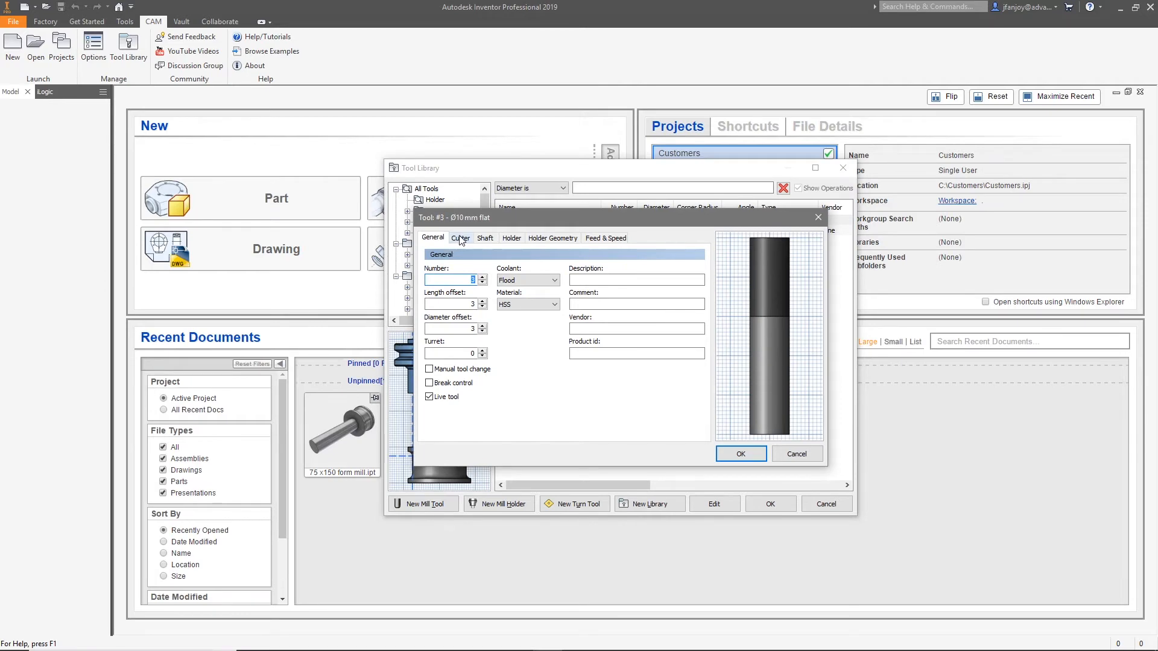
{"action": "left_click", "coordinate": [460, 238]}
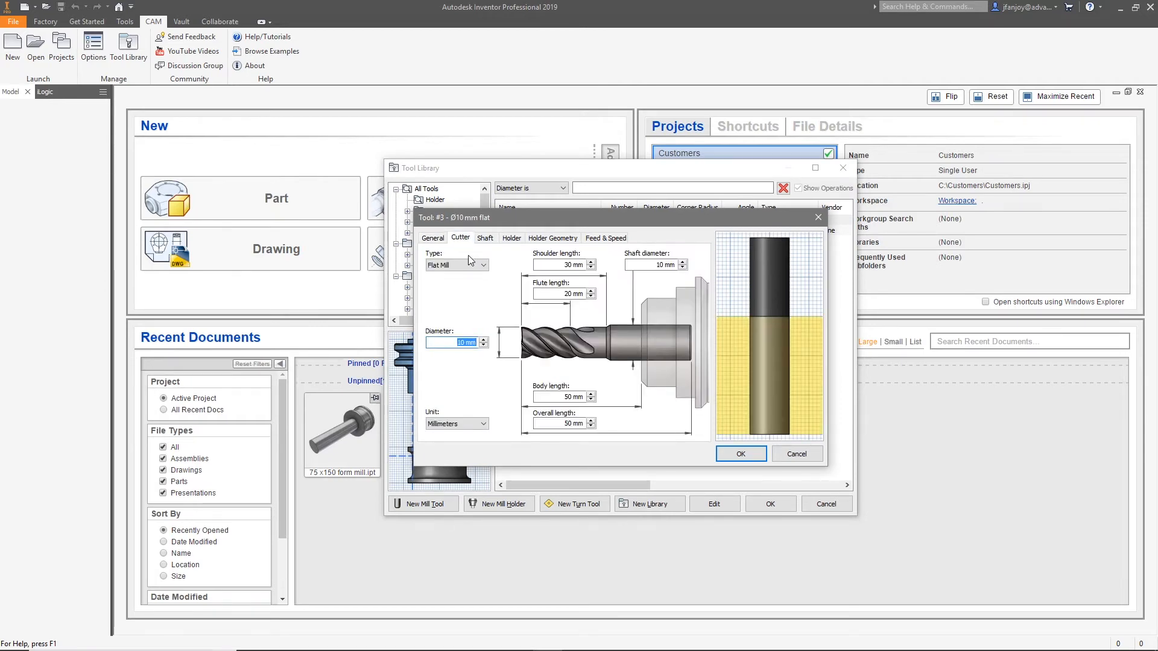
{"action": "left_click", "coordinate": [483, 264]}
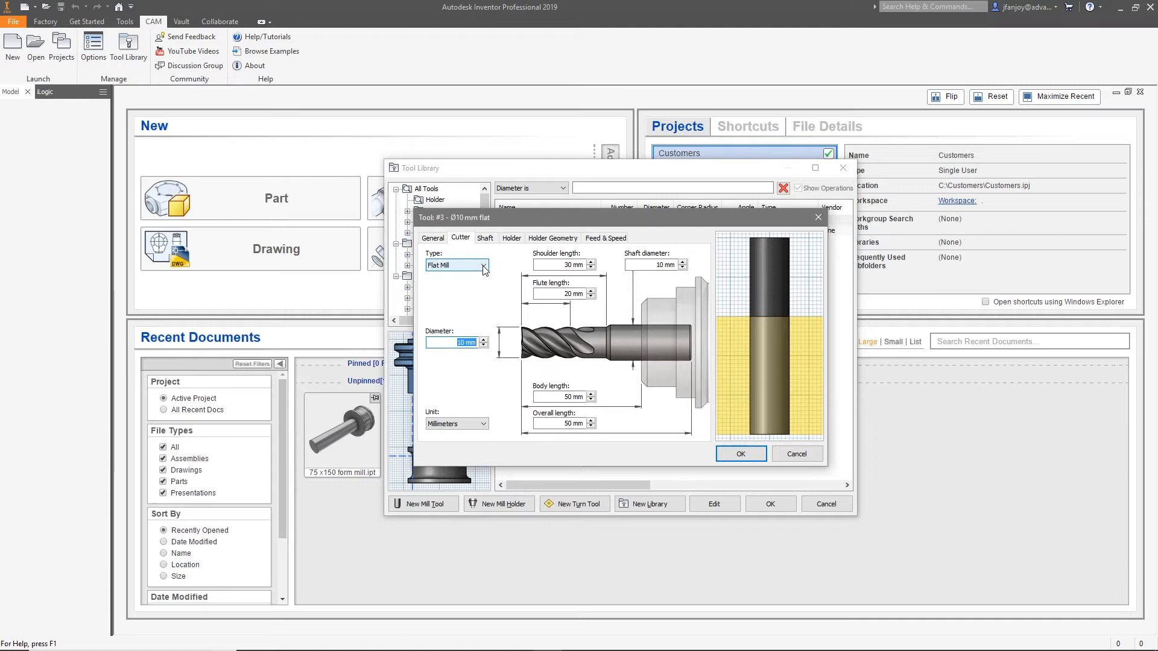
{"action": "left_click", "coordinate": [456, 264]}
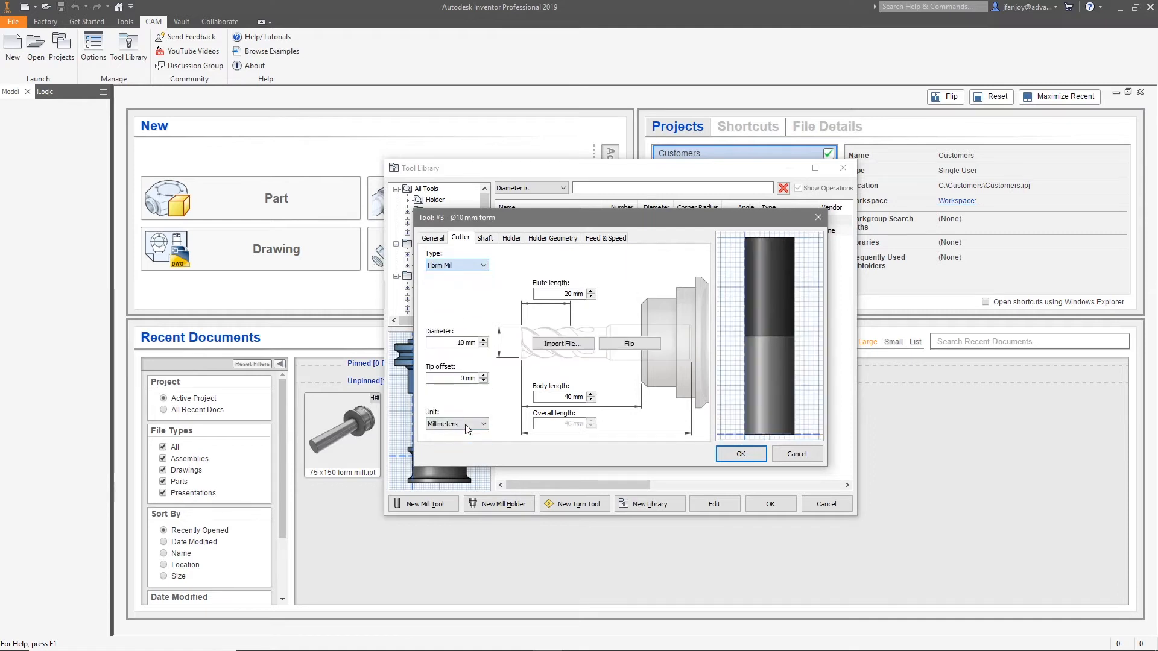
{"action": "left_click", "coordinate": [483, 423]}
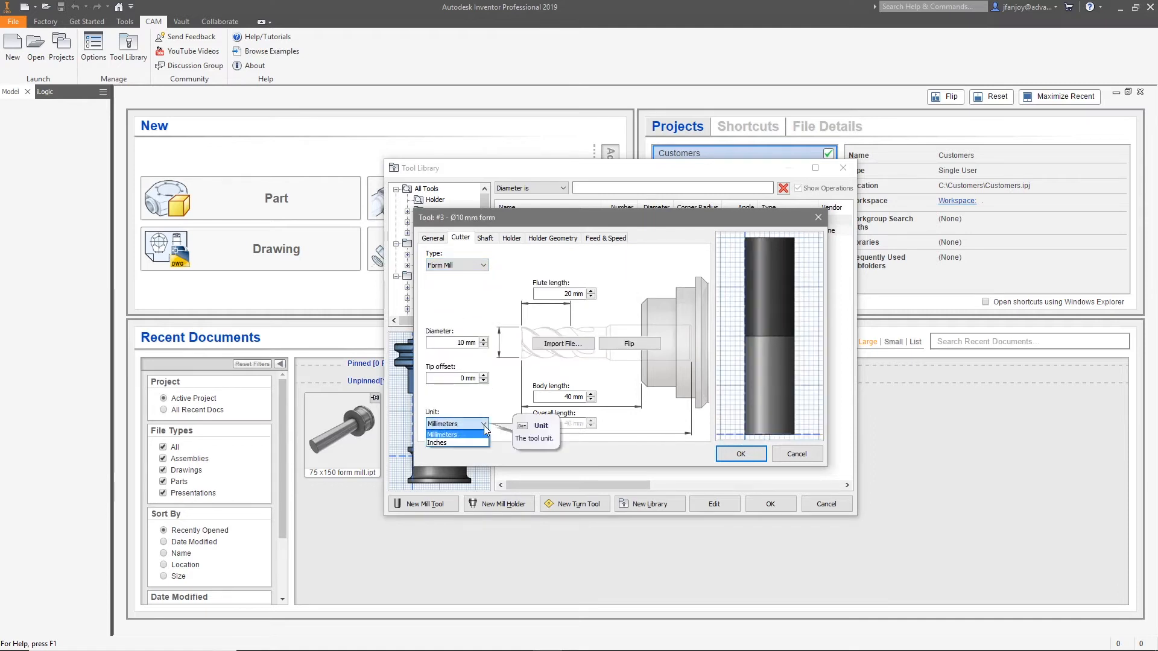
{"action": "left_click", "coordinate": [441, 442]}
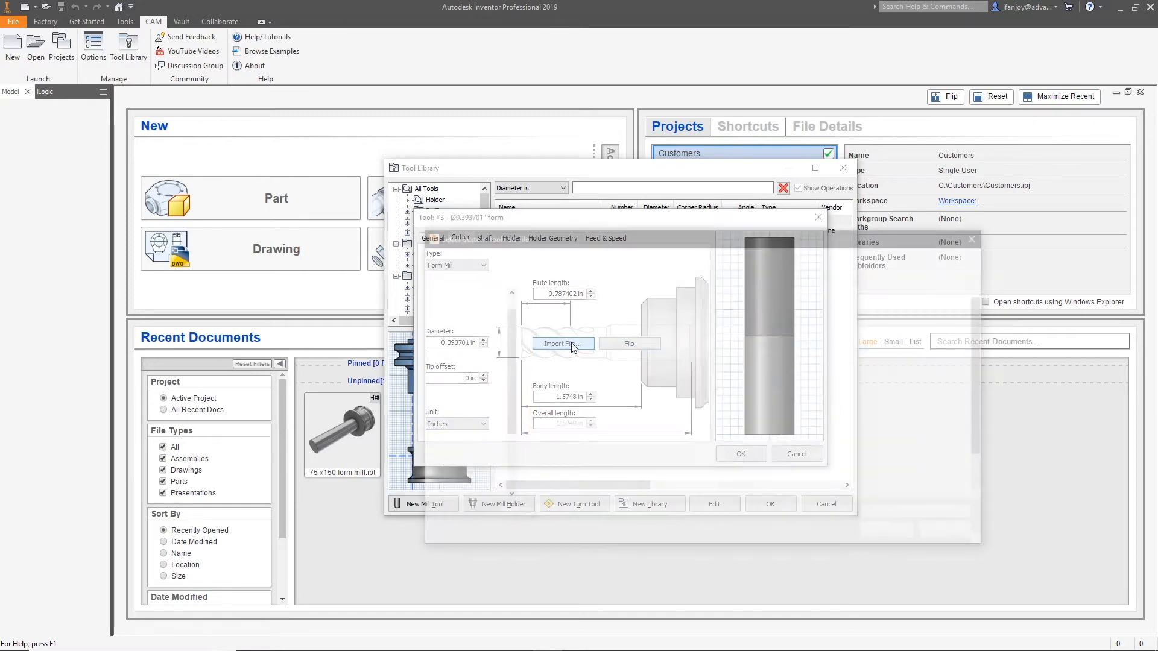
Import '75 x150 form mill.ipt' as the cutter shape and flip it end for end
{"action": "left_click", "coordinate": [562, 343]}
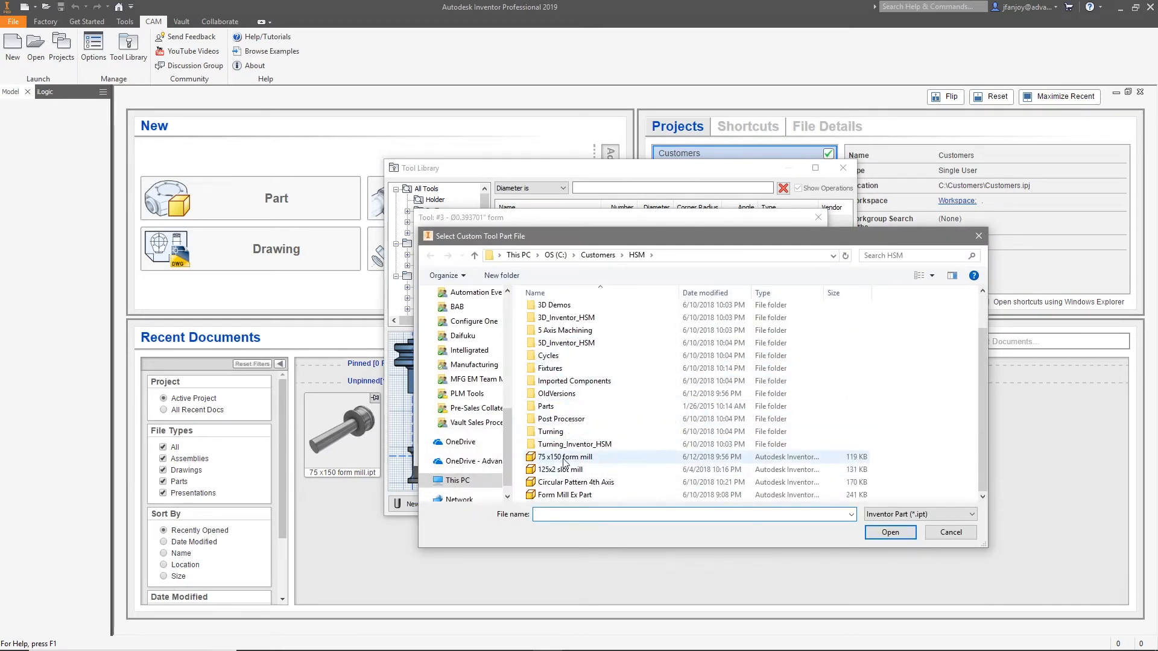
{"action": "left_click", "coordinate": [565, 456]}
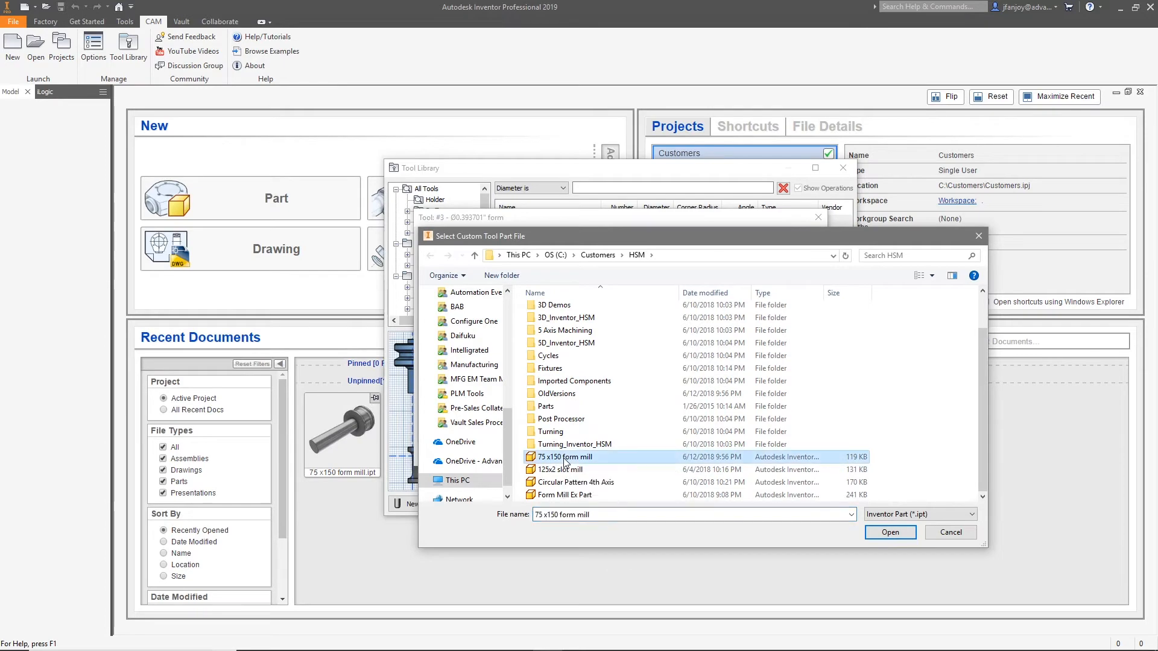
{"action": "left_click", "coordinate": [889, 533]}
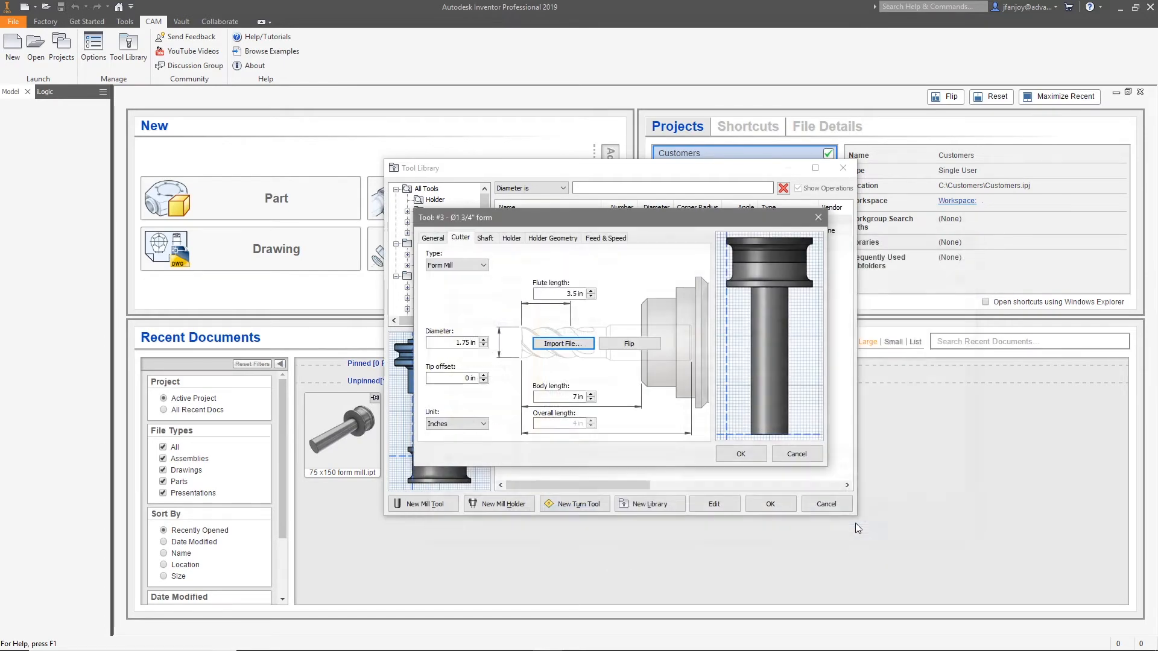
{"action": "left_click", "coordinate": [629, 343]}
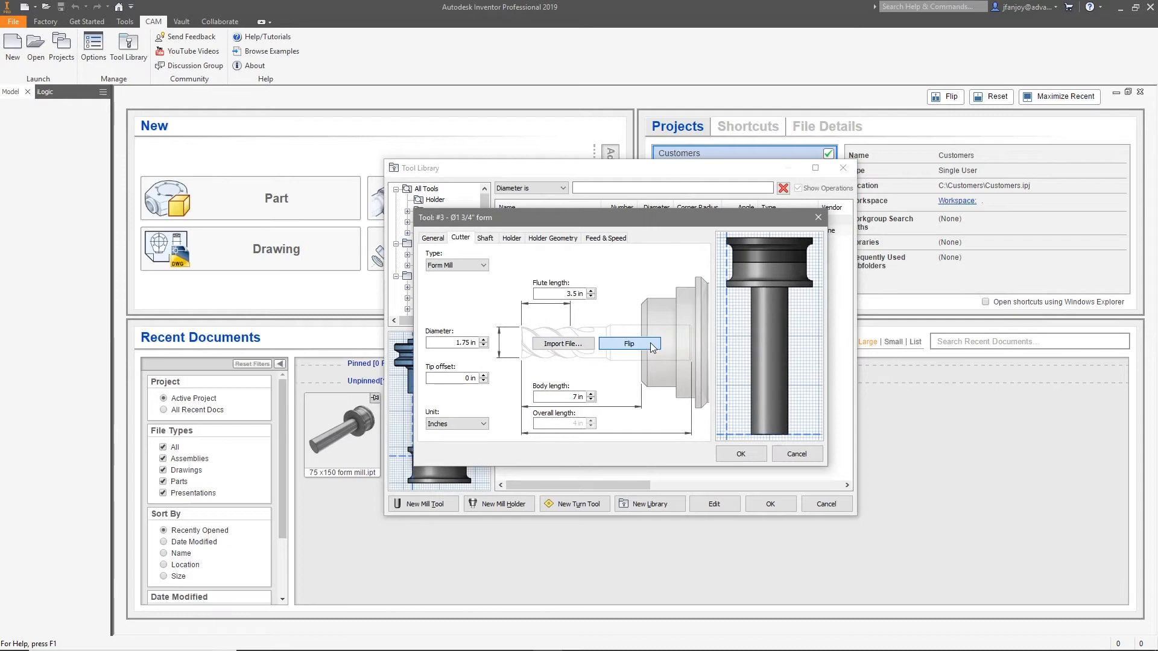
{"action": "left_click", "coordinate": [628, 343]}
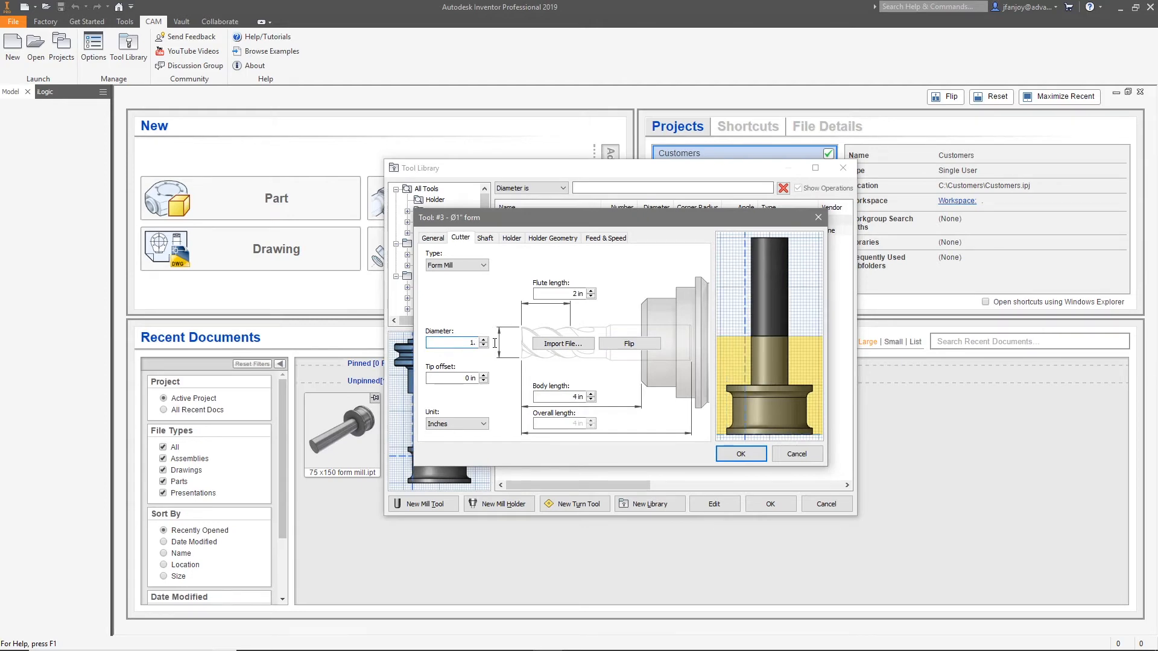
Enter 1.50 in diameter, 1.0 in flute length and .75 in tip offset
{"action": "type", "text": "1.50"}
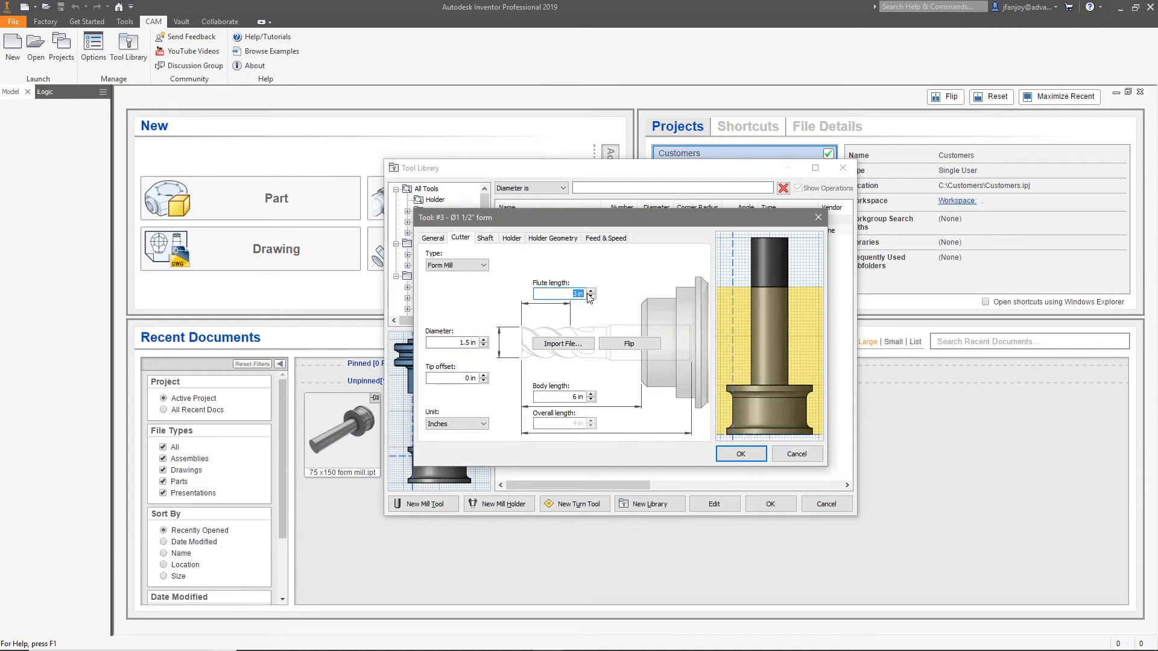
{"action": "type", "text": "1.0"}
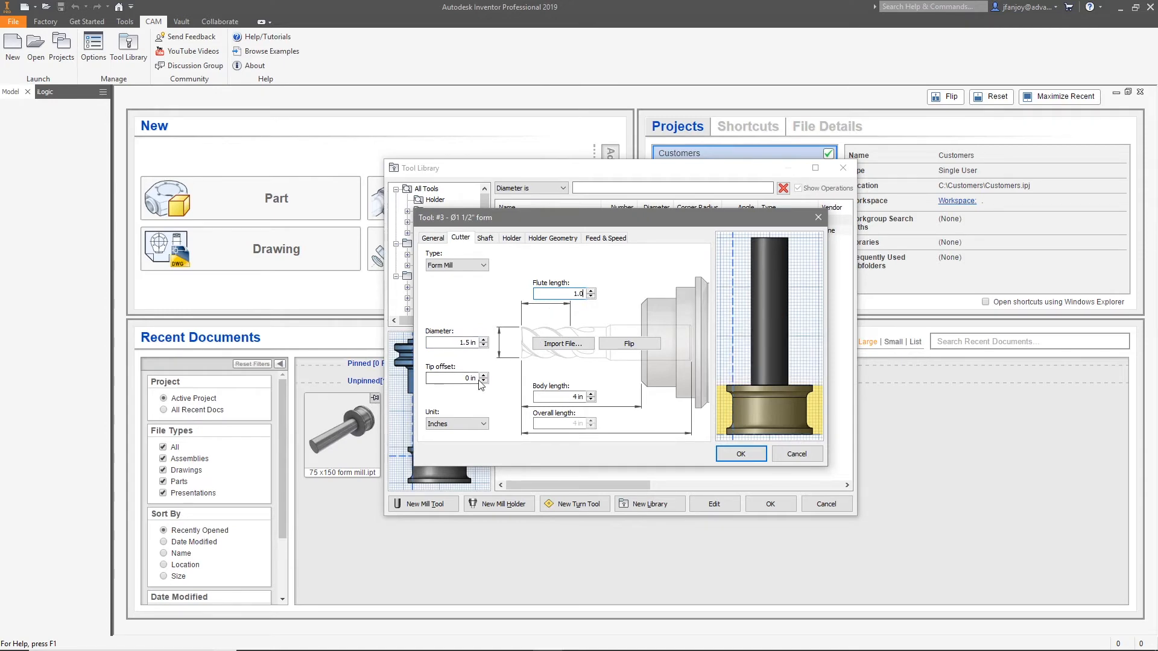
{"action": "left_click", "coordinate": [454, 379]}
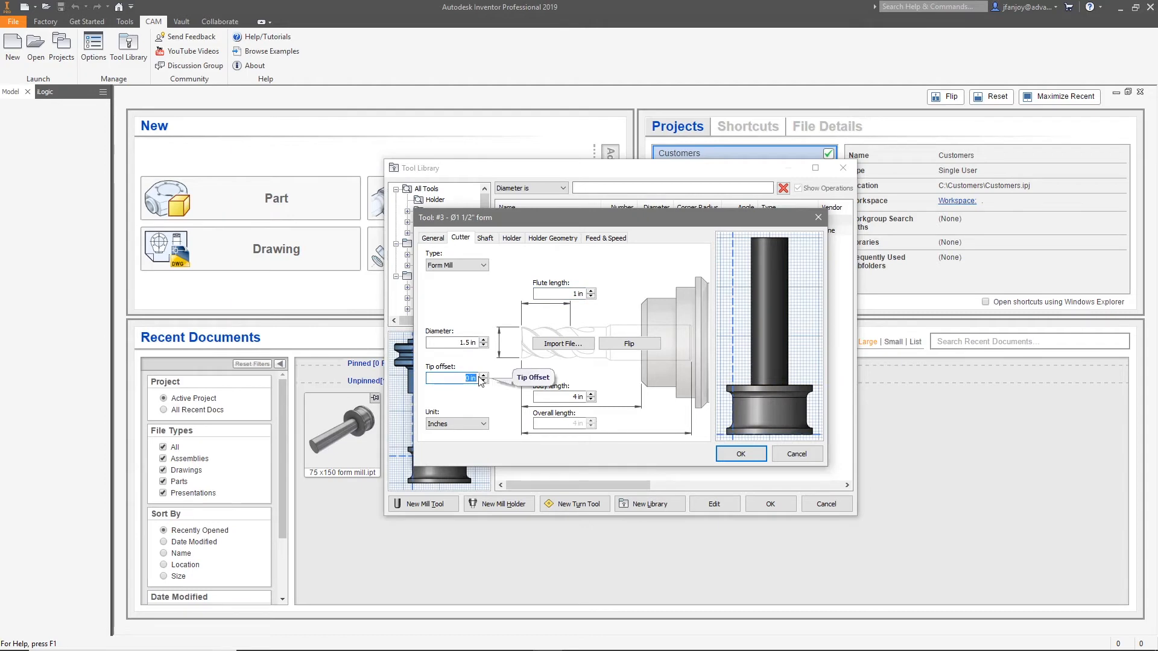
{"action": "type", "text": ".7"}
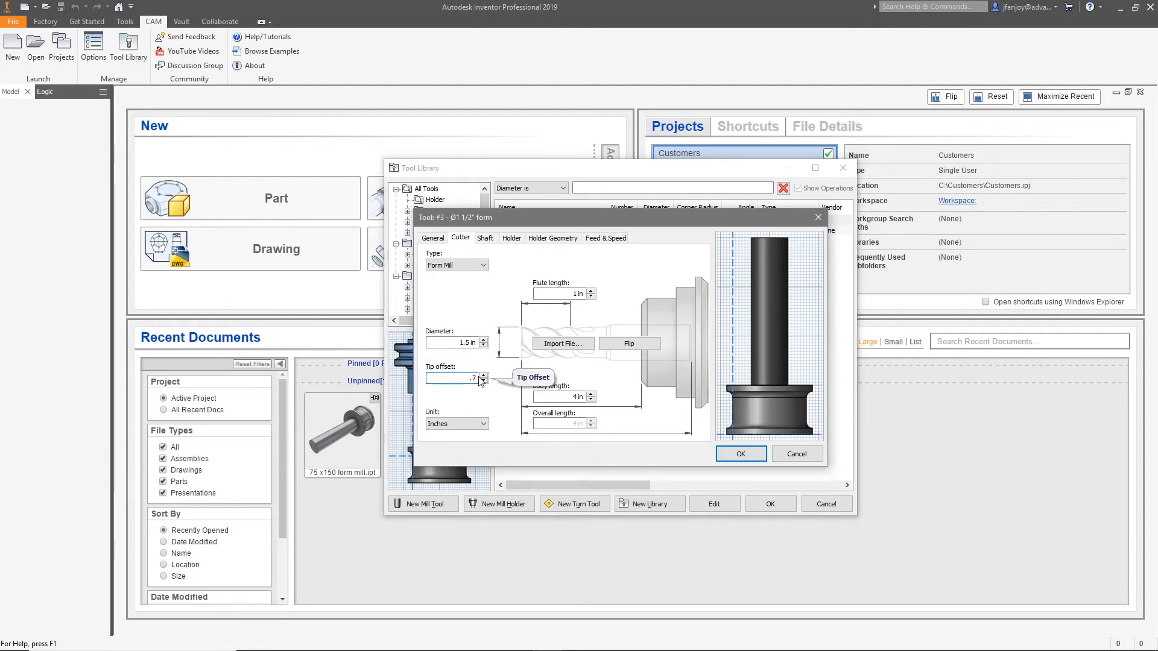
{"action": "left_click", "coordinate": [483, 375]}
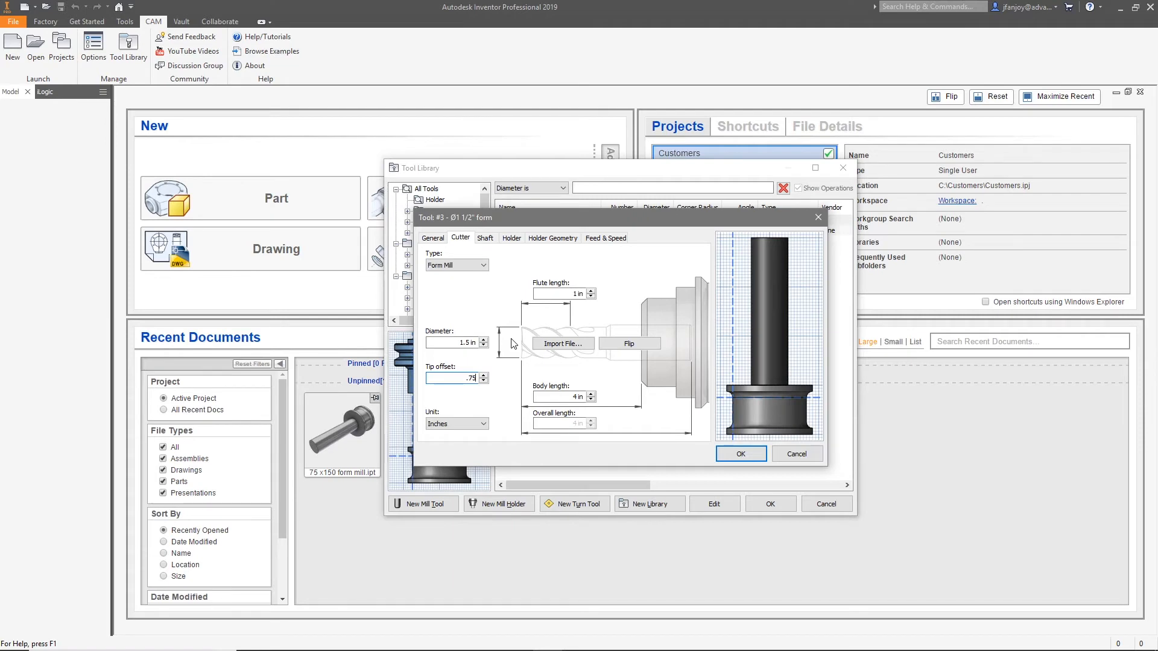
{"action": "mouse_move", "coordinate": [526, 303]}
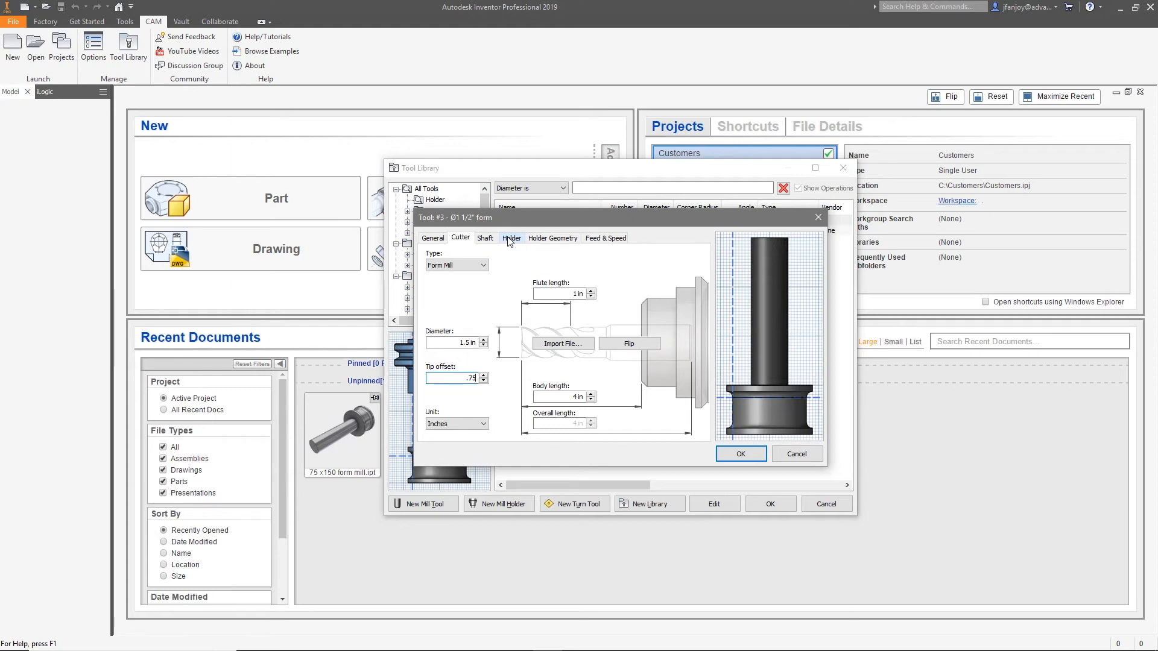
Assign the Maritool CAT40-FMA.750-1.5 holder from the holder libraries
{"action": "left_click", "coordinate": [511, 237]}
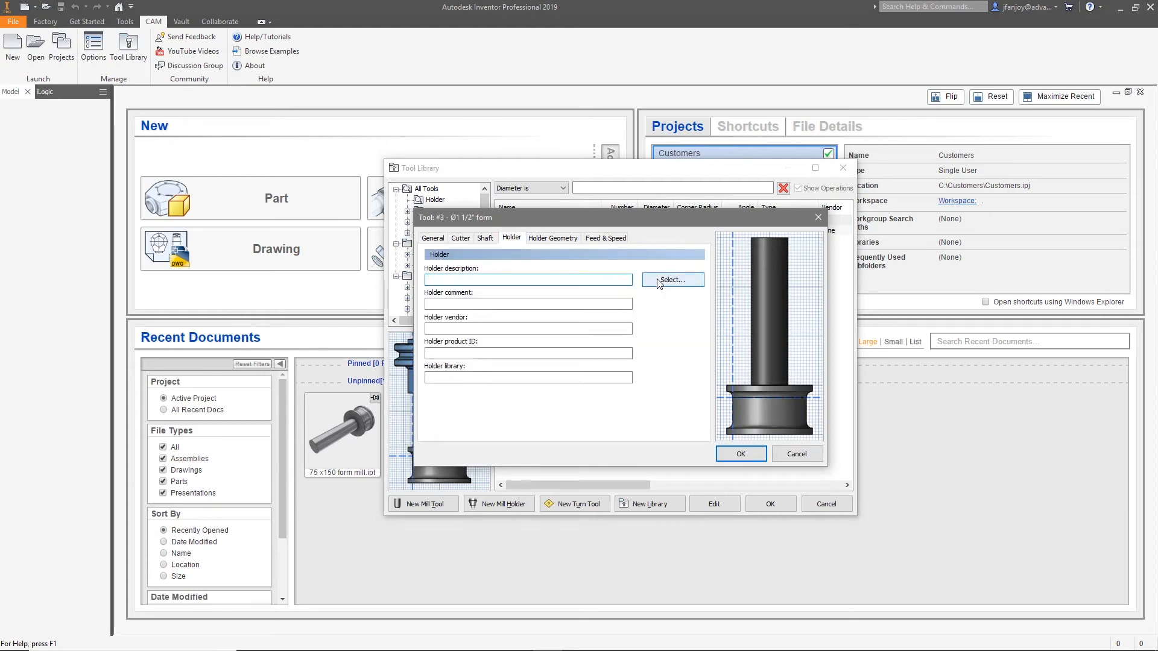
{"action": "left_click", "coordinate": [671, 279]}
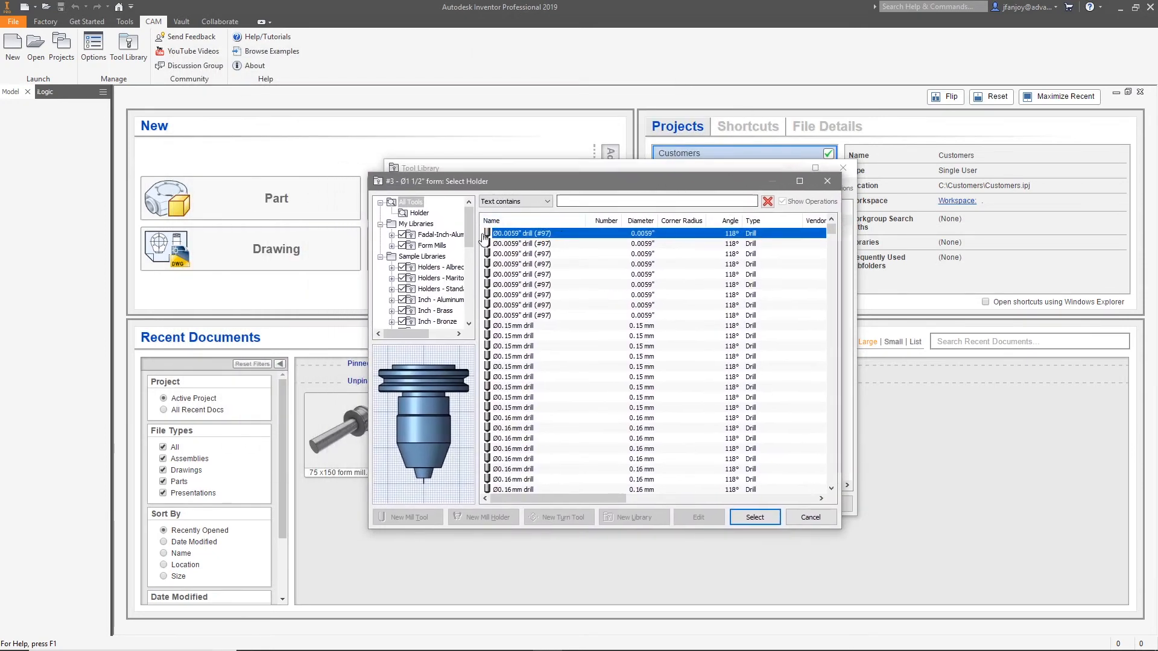
{"action": "left_click", "coordinate": [420, 213]}
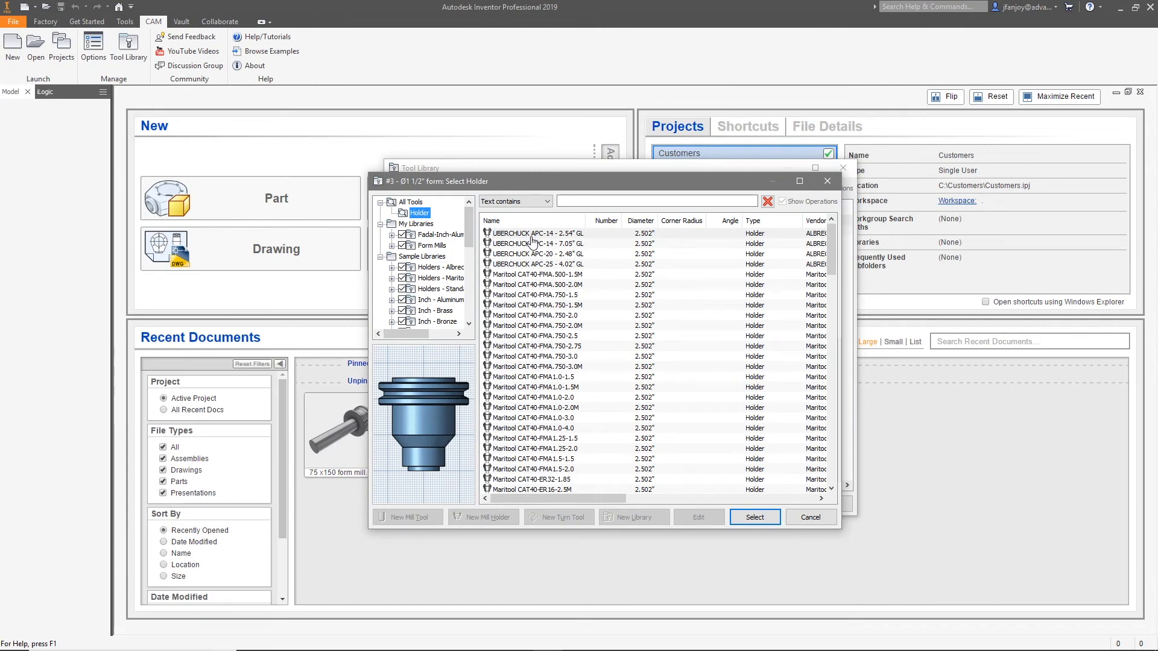
{"action": "left_click", "coordinate": [536, 295]}
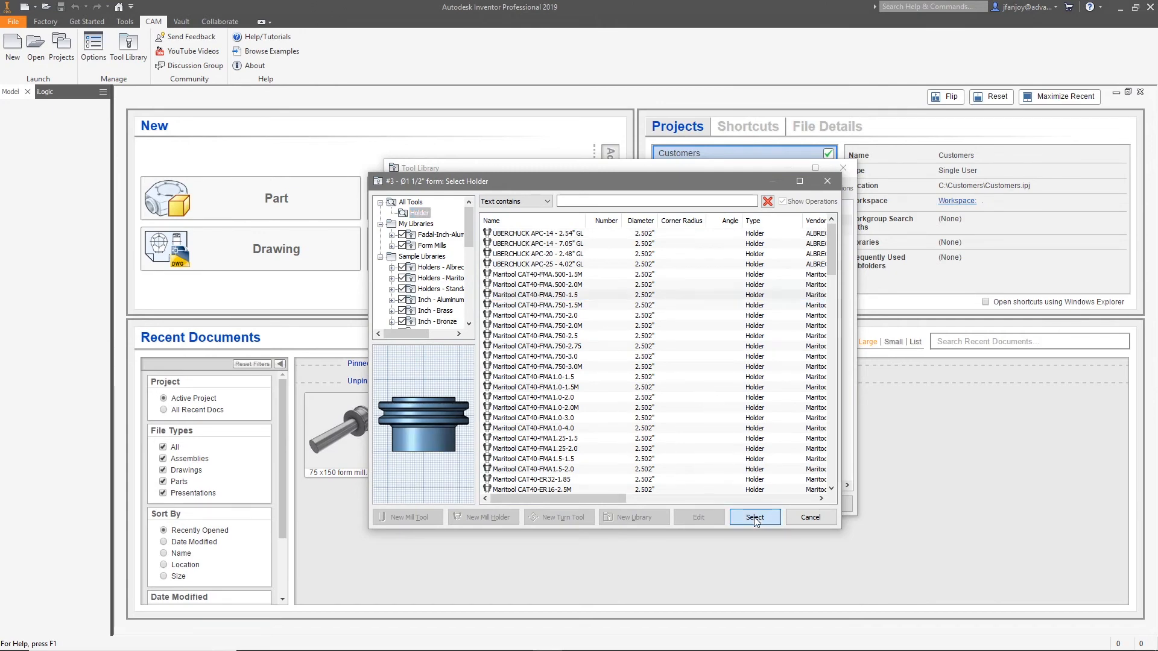
{"action": "left_click", "coordinate": [753, 517]}
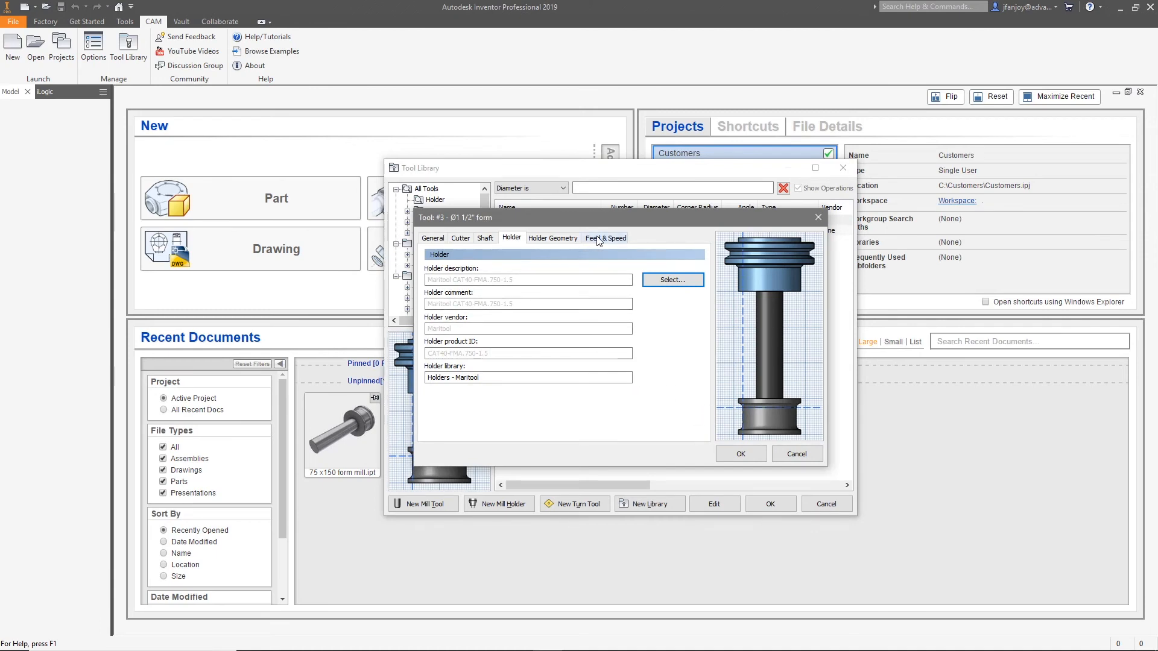
Change the spindle speed from 5000 to 3500 rpm on Feed & Speed
{"action": "left_click", "coordinate": [606, 237]}
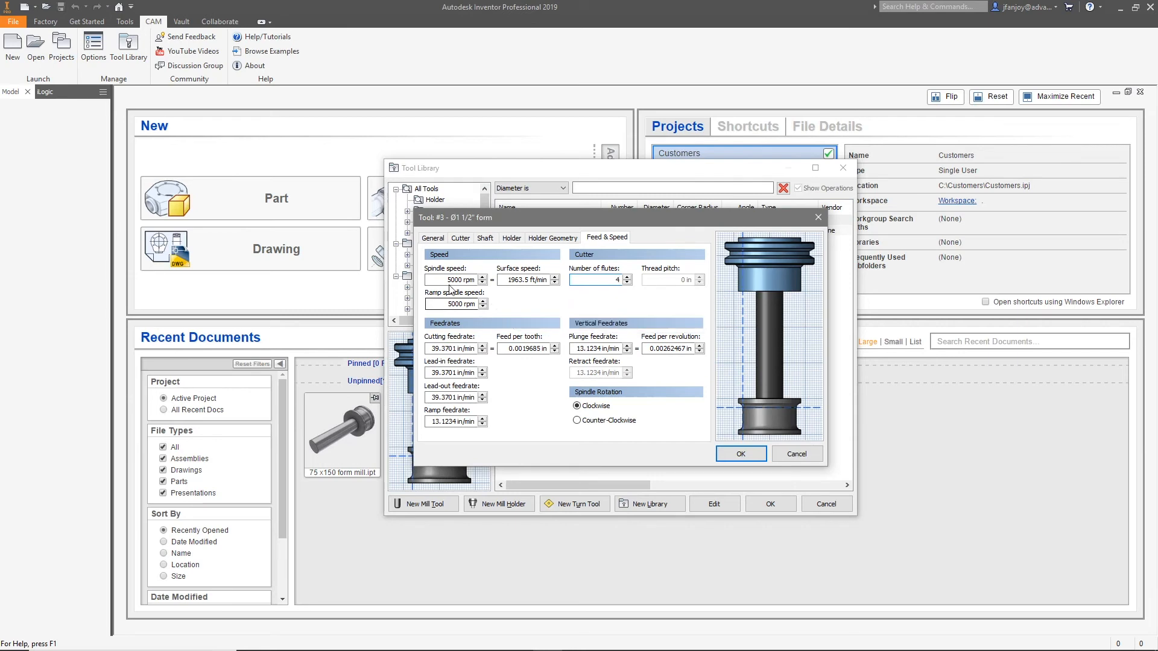
{"action": "left_click", "coordinate": [450, 280]}
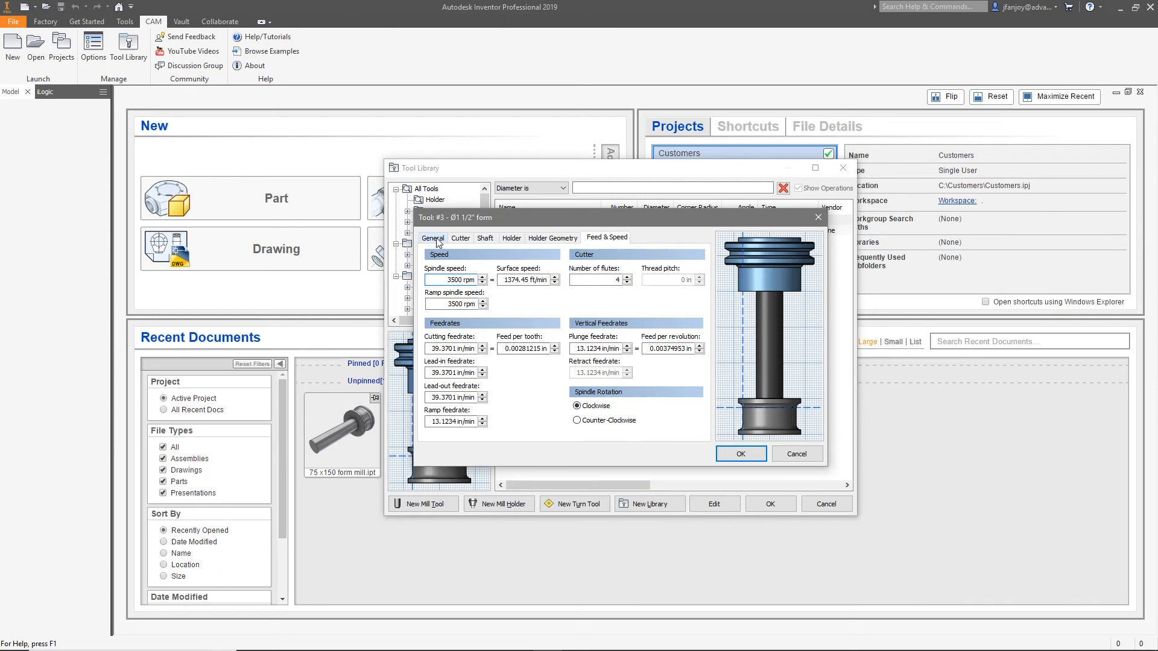
Enter description '3/4 x 1 1/2 From Mill', comment '1/8 Rad', vendor 'Mine', carbide material, and save
{"action": "left_click", "coordinate": [432, 237]}
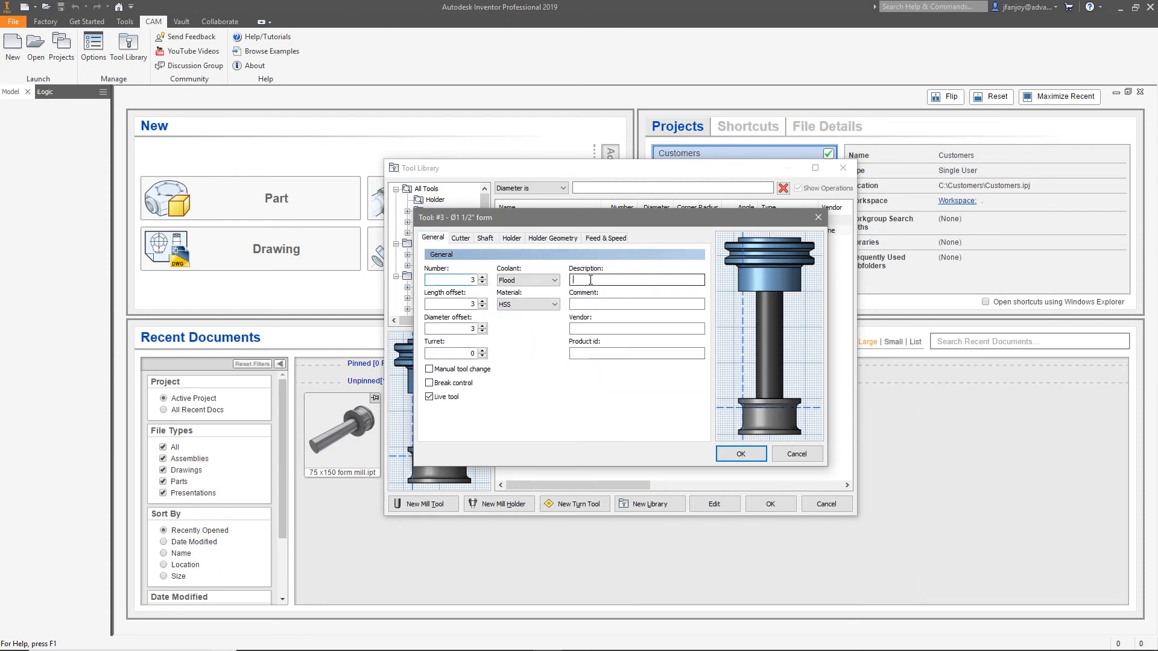
{"action": "mouse_move", "coordinate": [637, 280]}
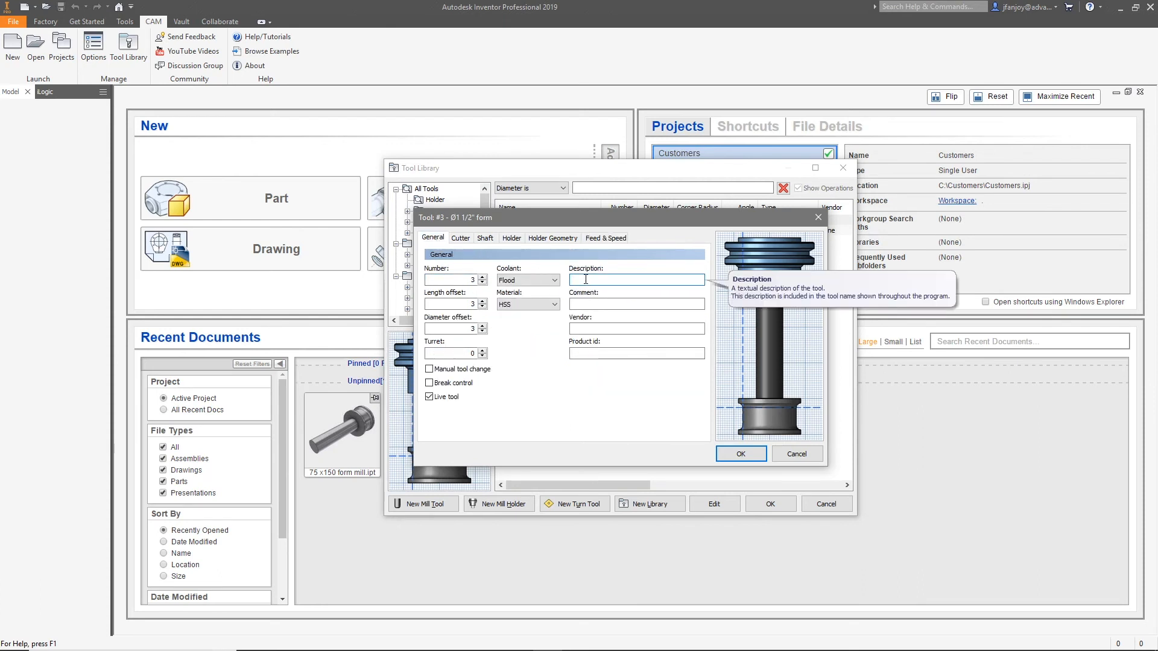
{"action": "type", "text": "3/4 x 1 1/2"}
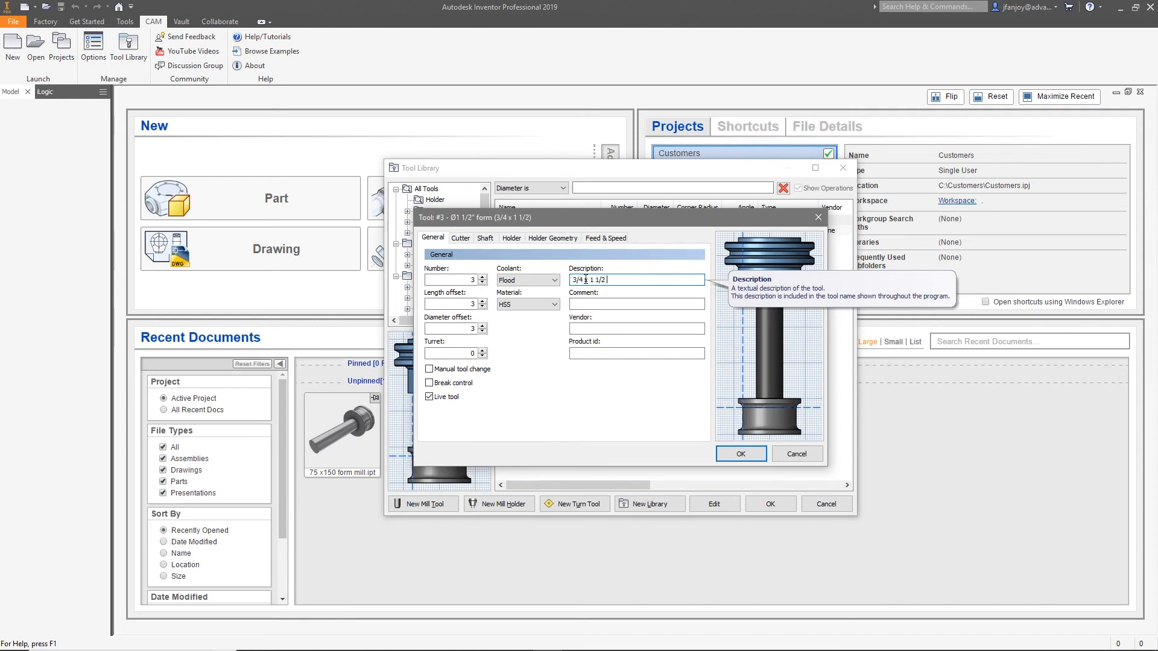
{"action": "type", "text": "From Mill"}
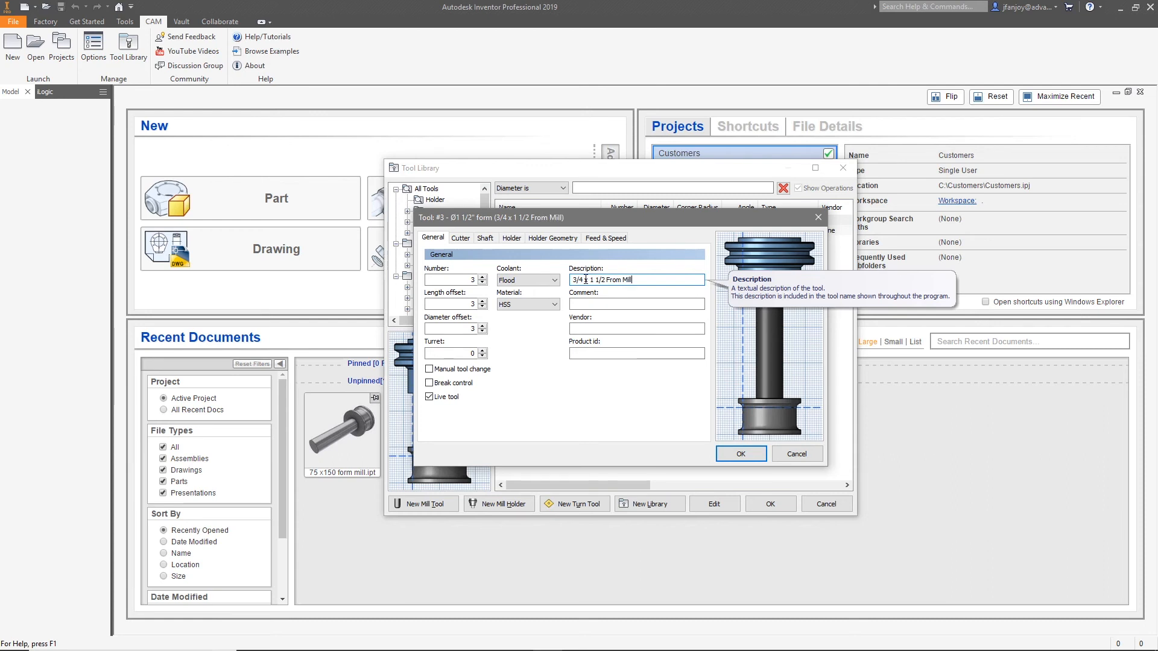
{"action": "left_click", "coordinate": [637, 304]}
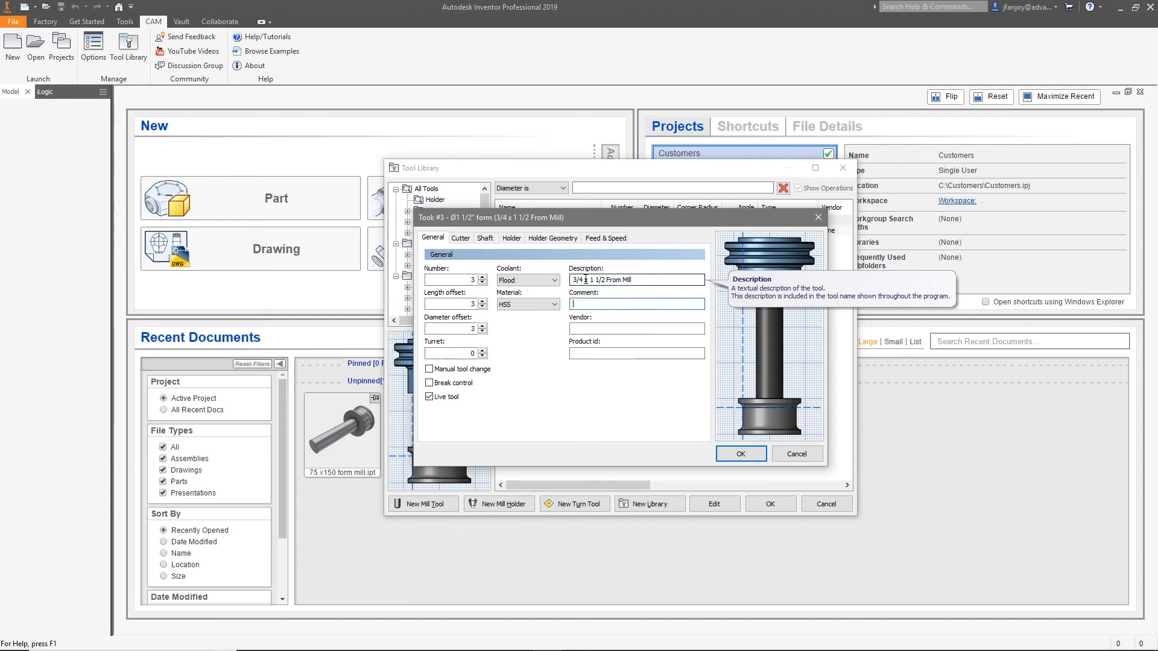
{"action": "type", "text": "1/8 Rad"}
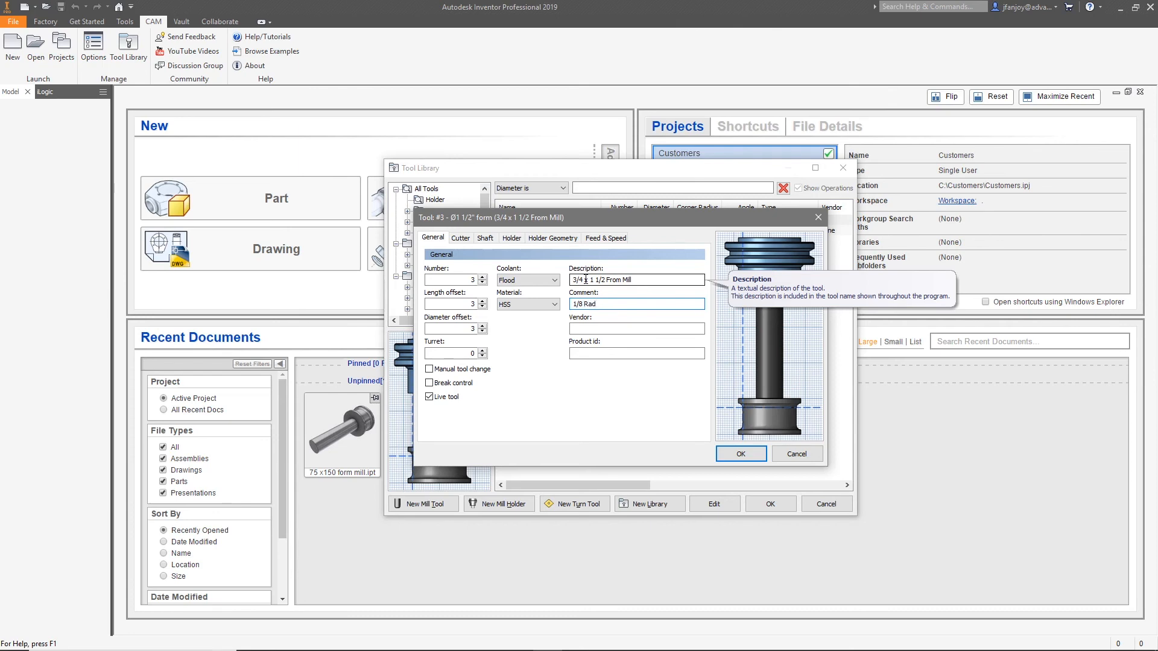
{"action": "type", "text": "Mine"}
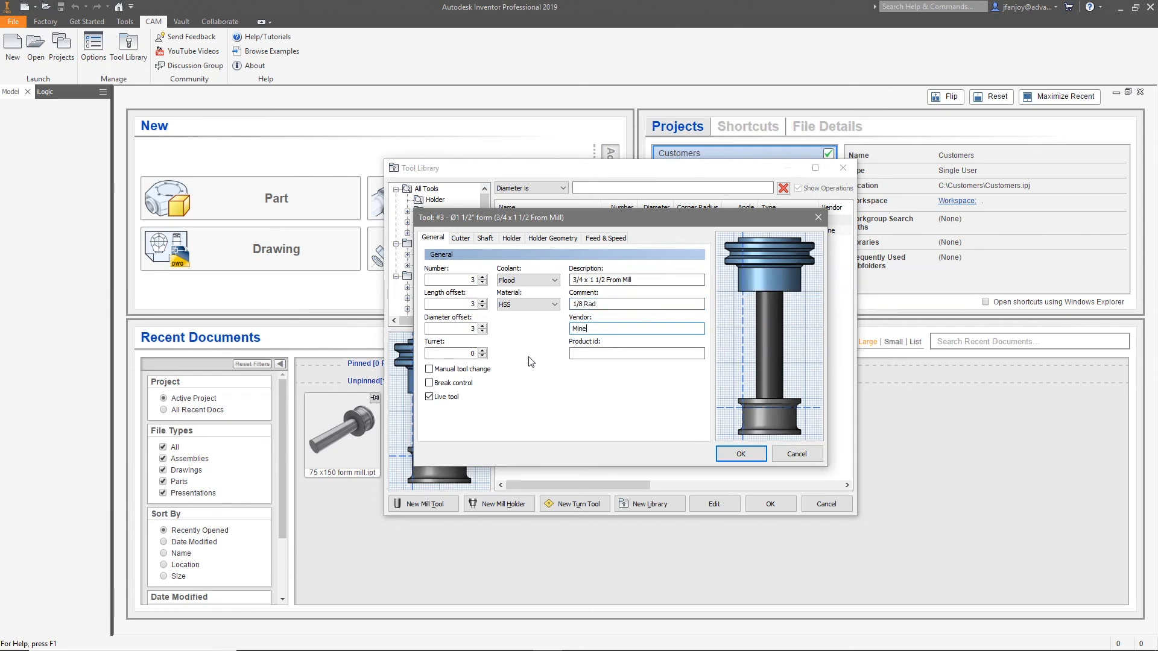
{"action": "left_click", "coordinate": [529, 303]}
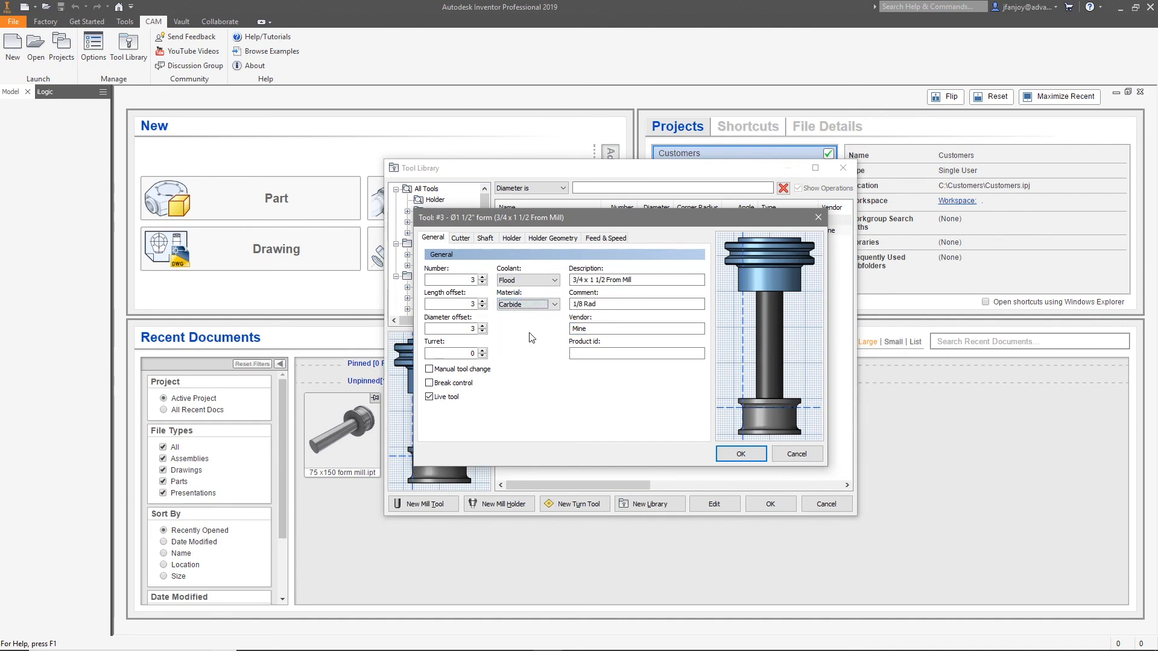
{"action": "left_click", "coordinate": [739, 453]}
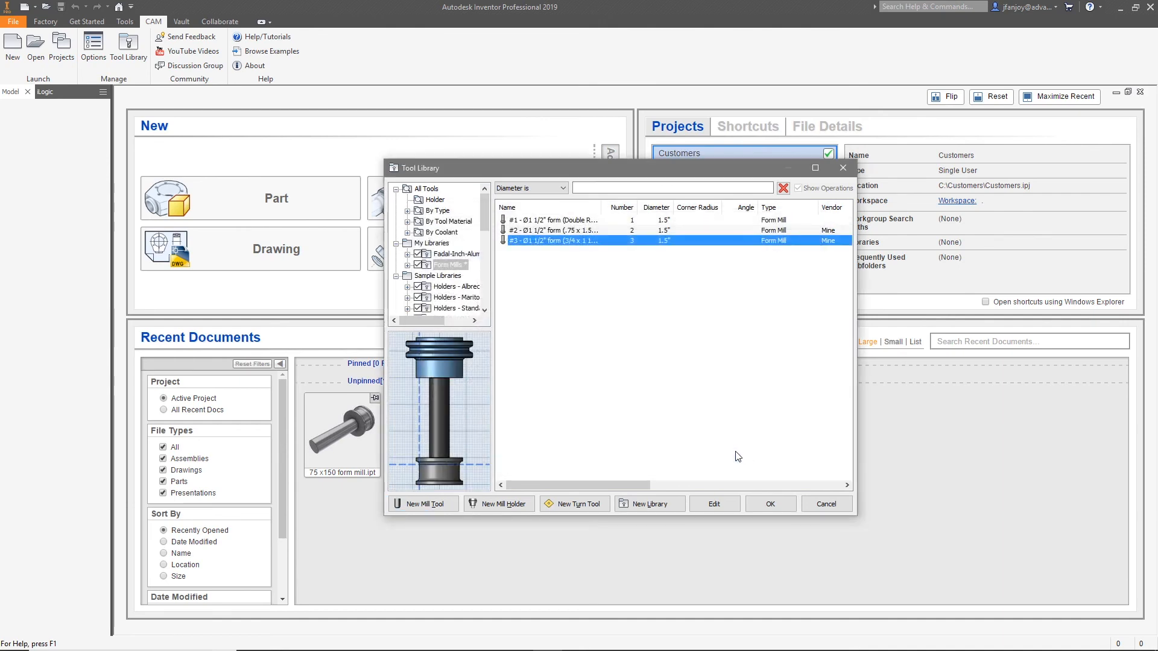